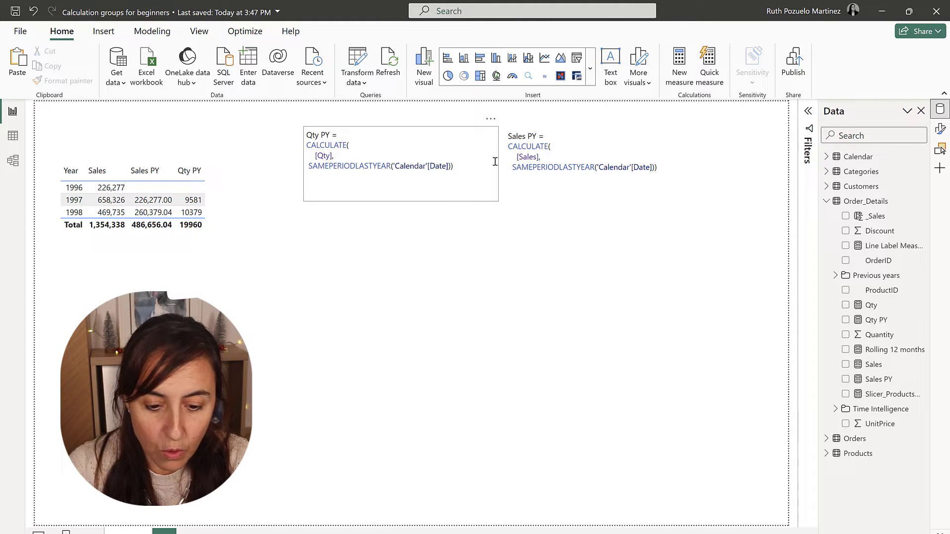
Step: Review the Qty PY and Sales PY formulas, then view the model's empty calculation groups
click(575, 158)
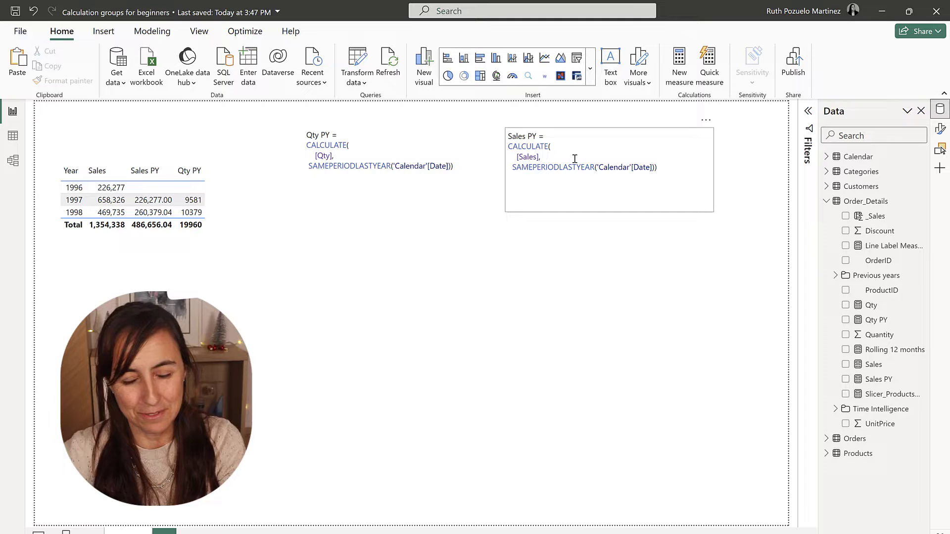
click(529, 334)
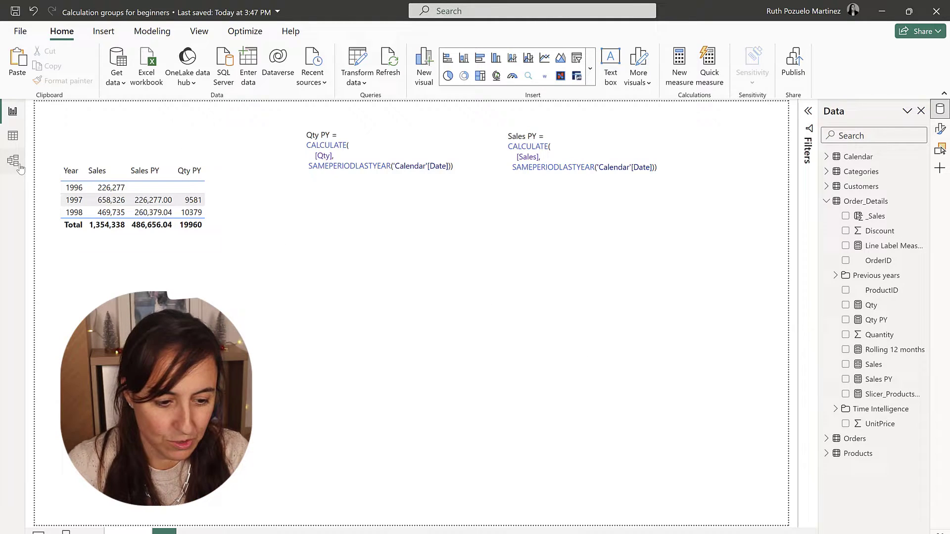
click(14, 160)
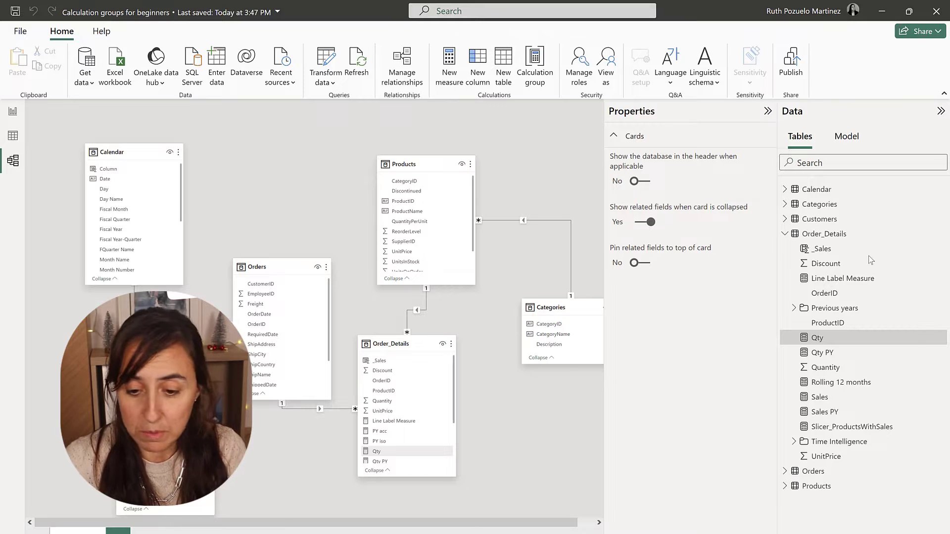
mouse_move(847, 150)
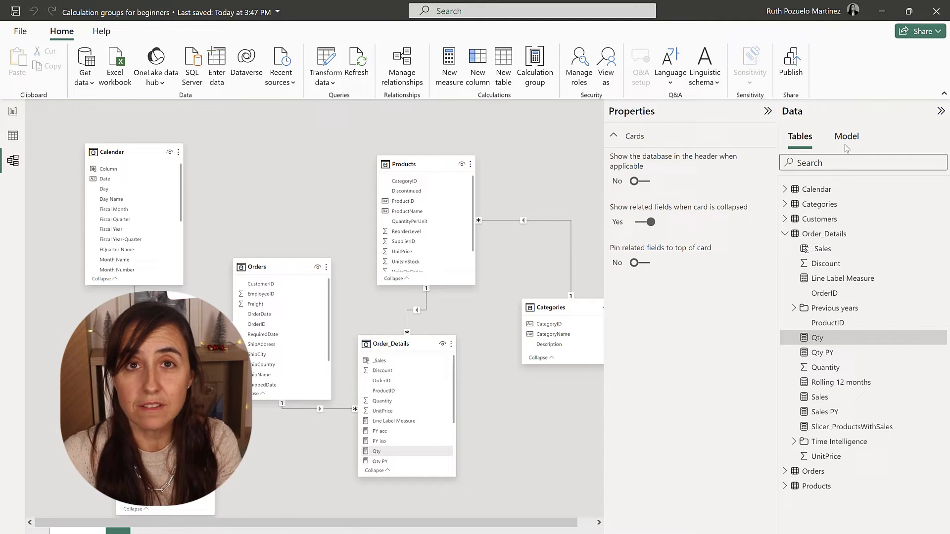
click(847, 136)
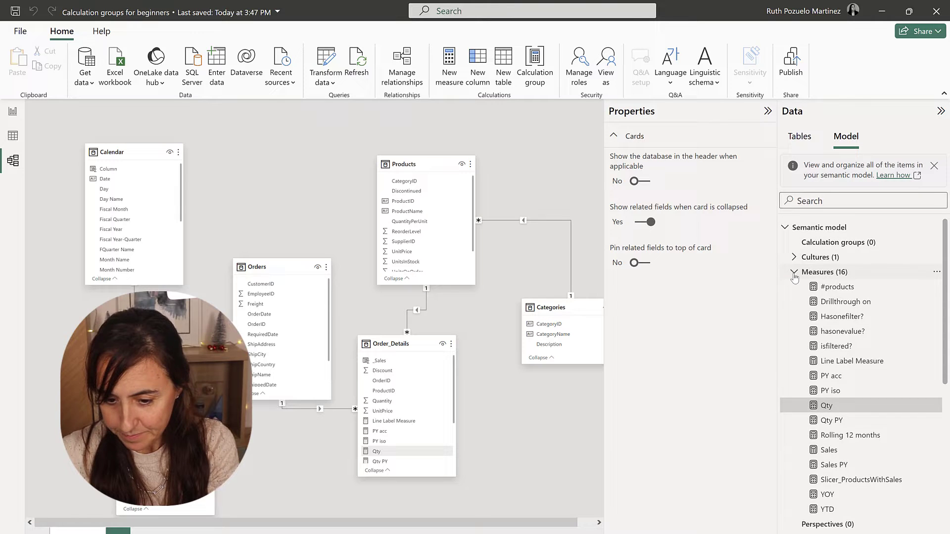
click(793, 272)
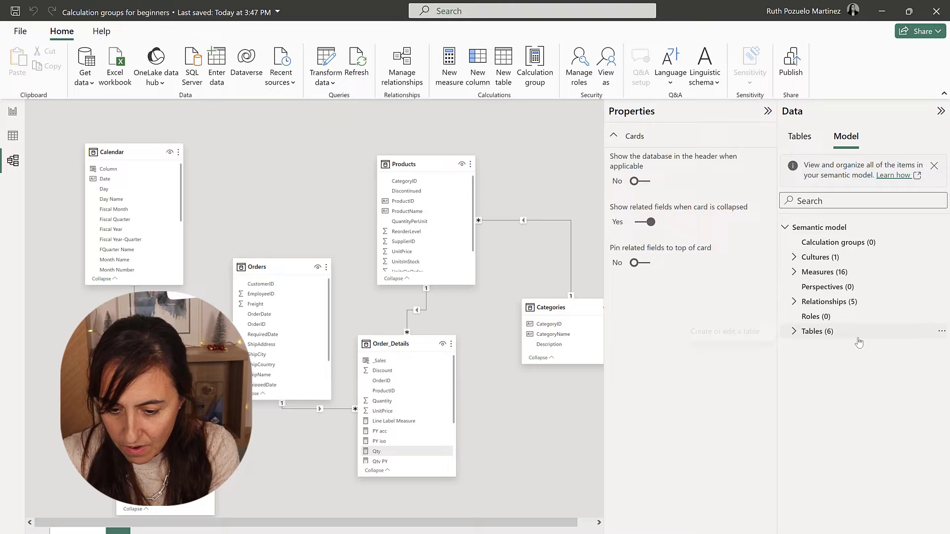
click(838, 243)
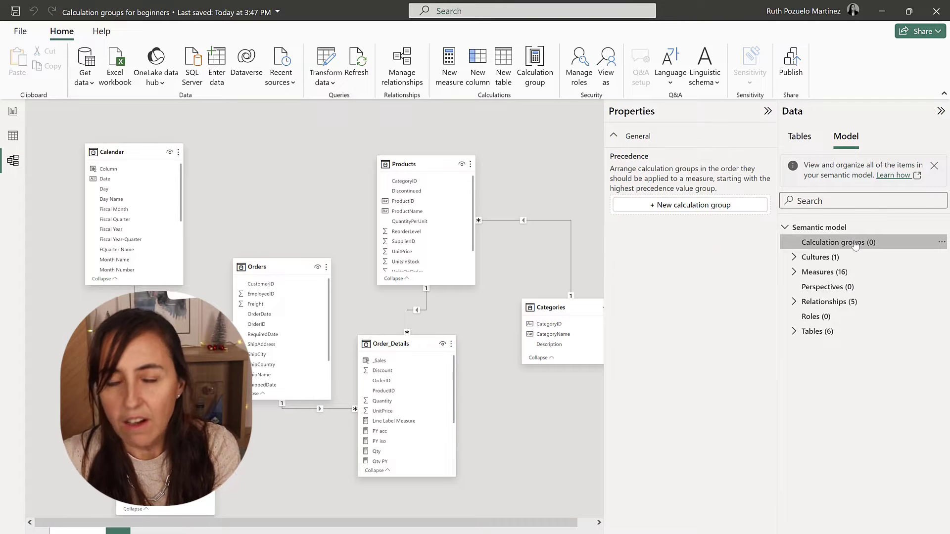
mouse_move(839, 242)
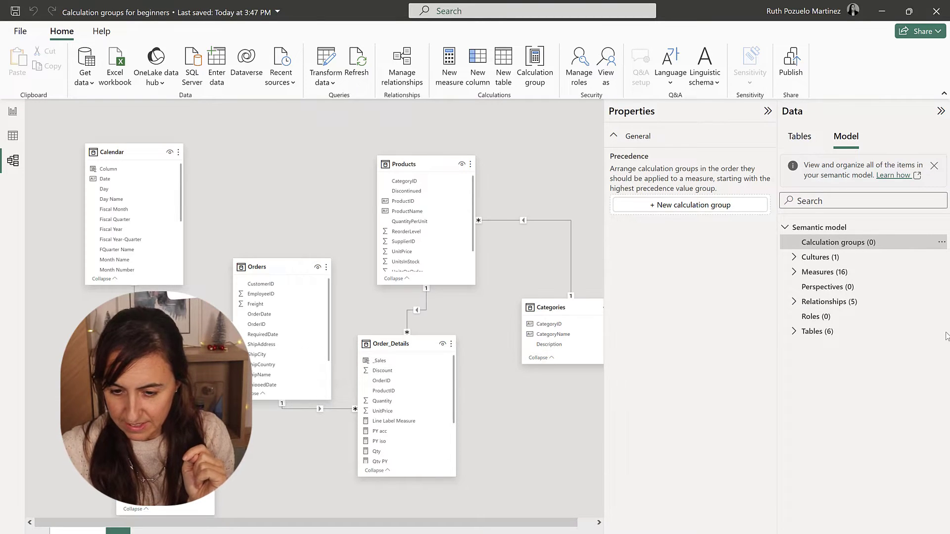
Step: Add a new calculation group and select it in the Model tab to edit its properties
click(689, 205)
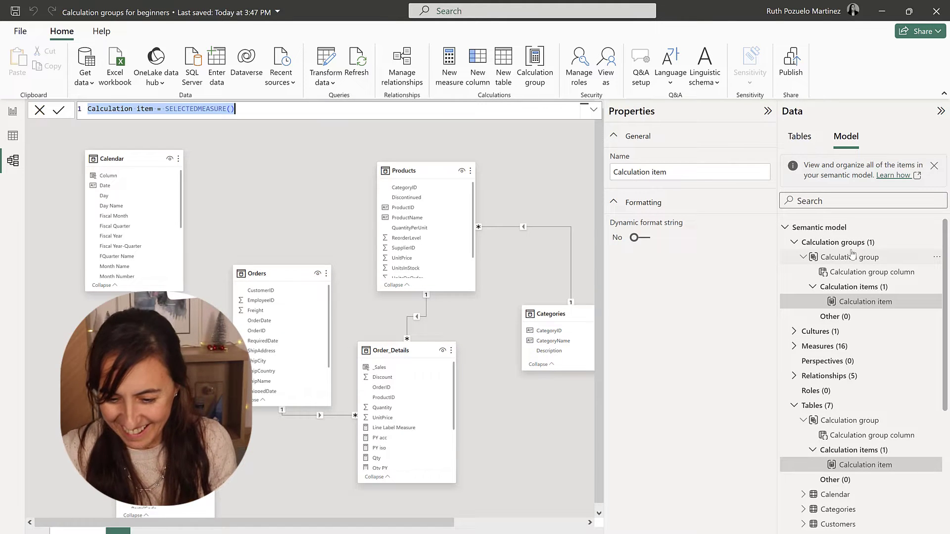
mouse_move(860, 269)
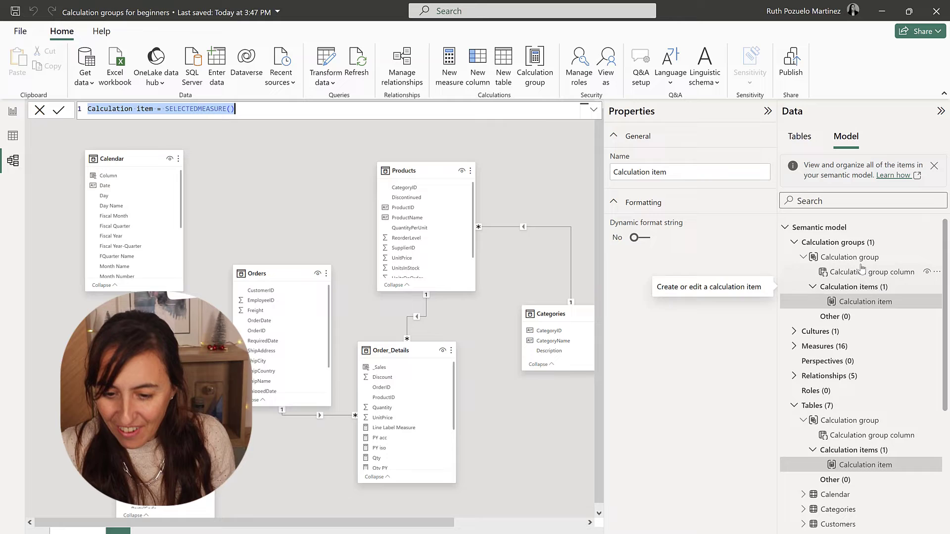
click(836, 243)
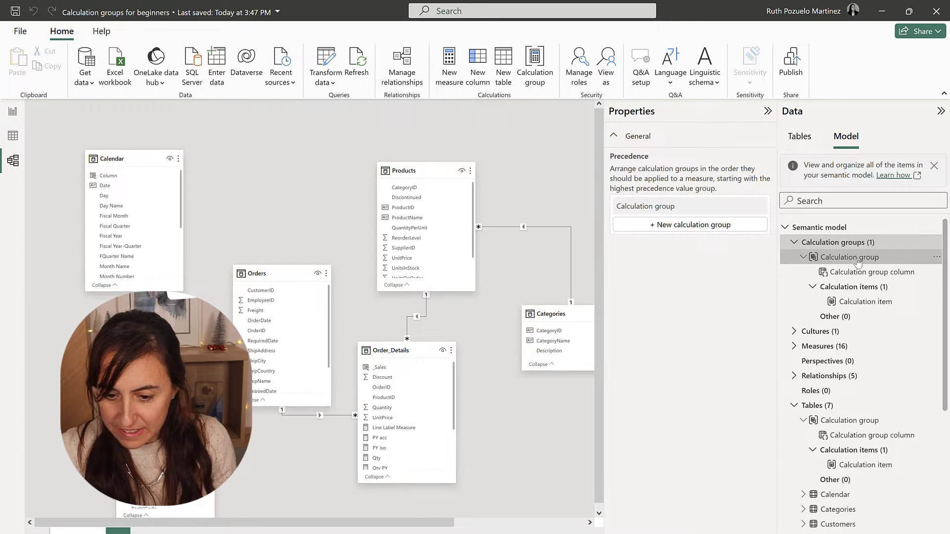
click(847, 257)
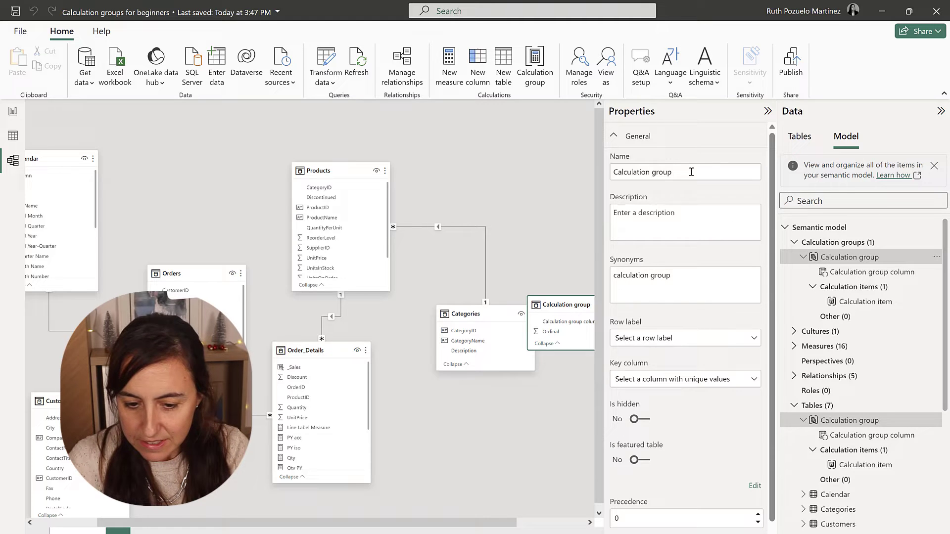
Step: Replace the group's default name with 'Time intellience' and commit it
triple_click(685, 171)
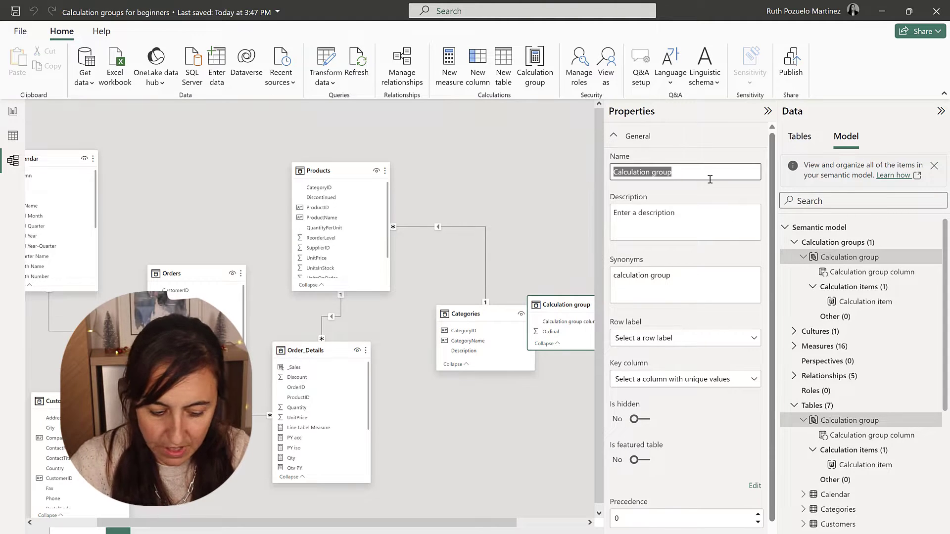
text(Time intellienc)
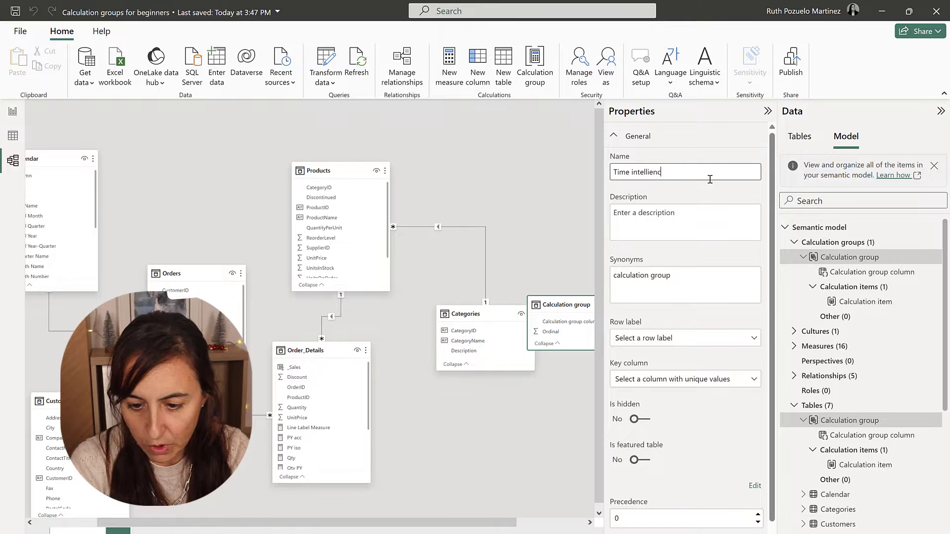
text(w)
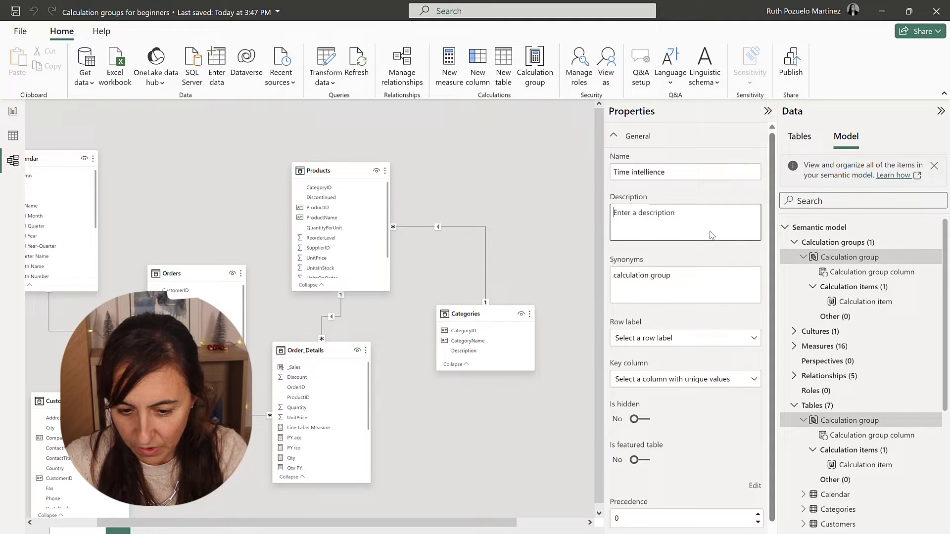
click(872, 271)
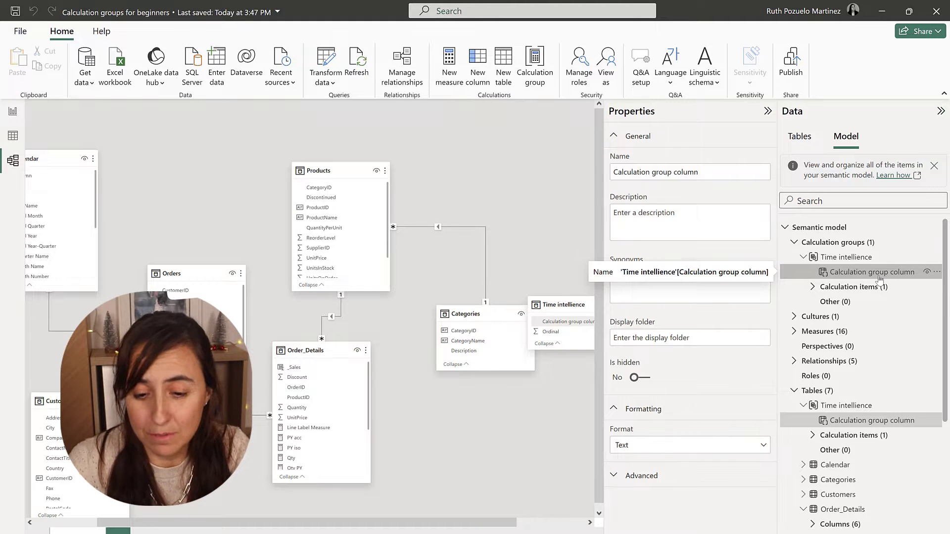
Step: Give the column synonyms 'calculation group column, group column' and rename it 'Time intelligence group'
text(calculation group column, group column)
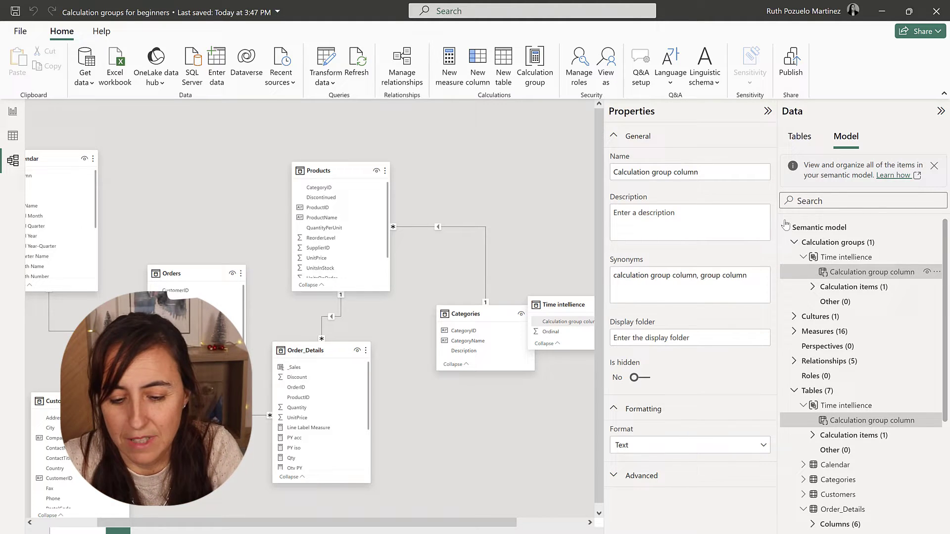
triple_click(689, 171)
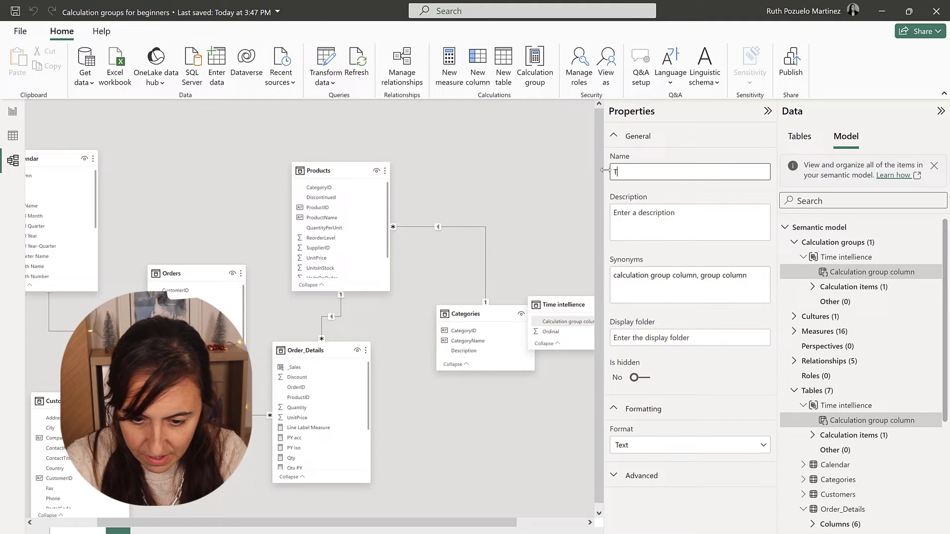
text(Time intelligen)
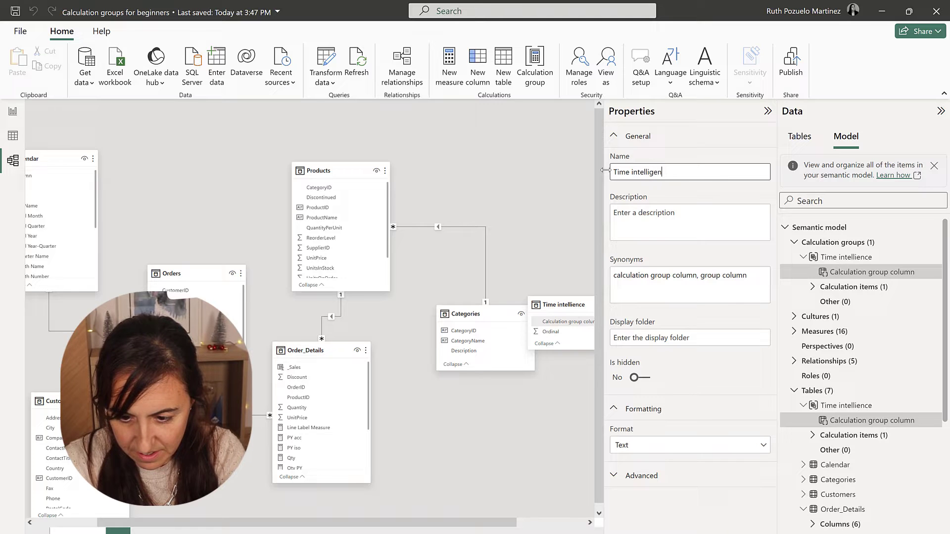
text(ce group)
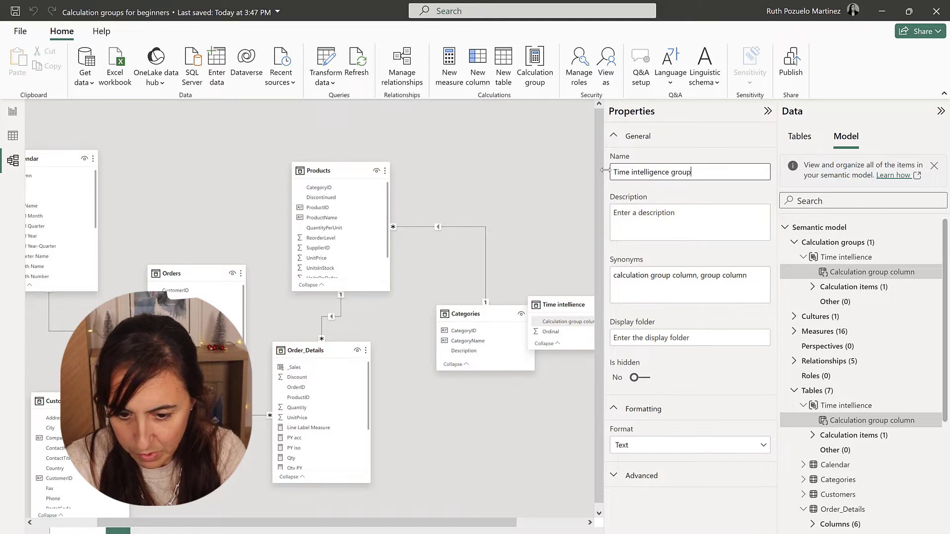
key(Return)
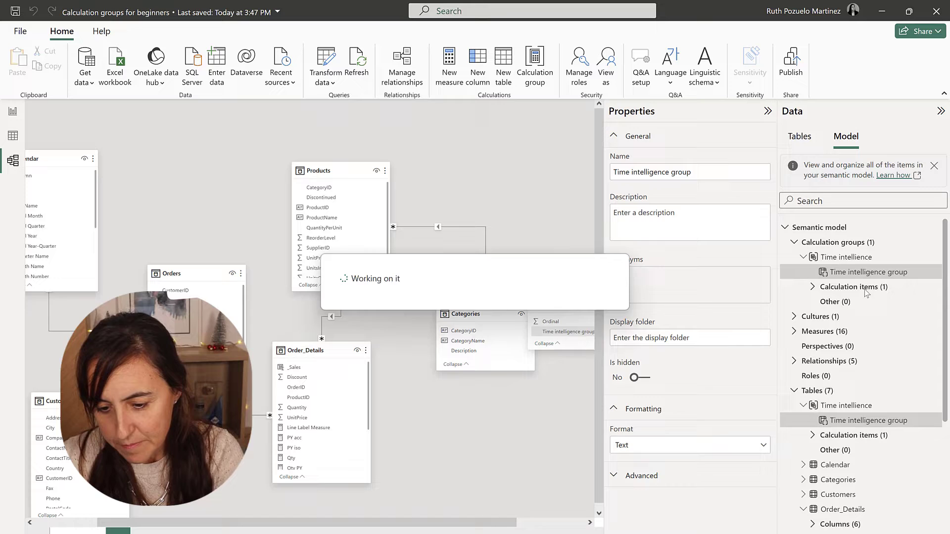
click(852, 286)
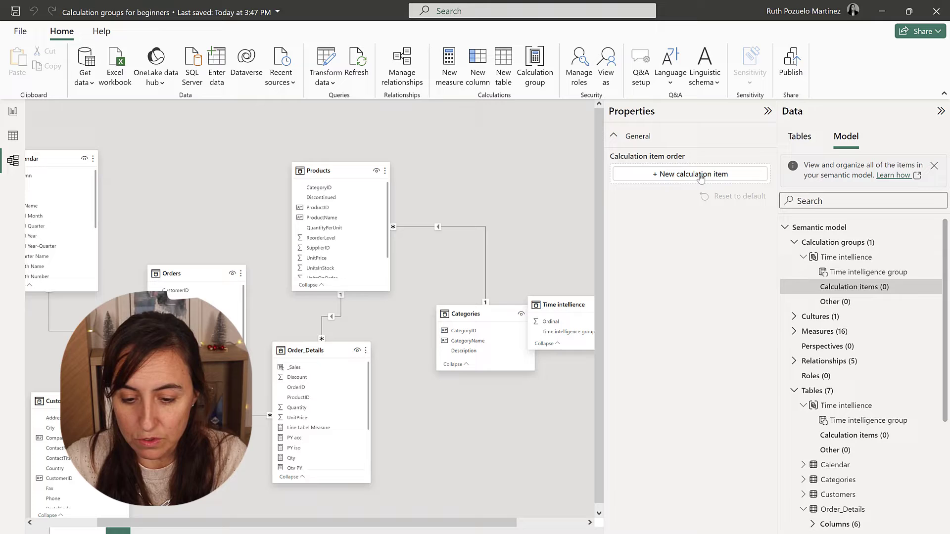
Step: Define calculation item PY as CALCULATE(SELECTEDMEASURE(), SAMEPERIODLASTYEAR('Calendar'[Date]))
click(689, 173)
text(PY =)
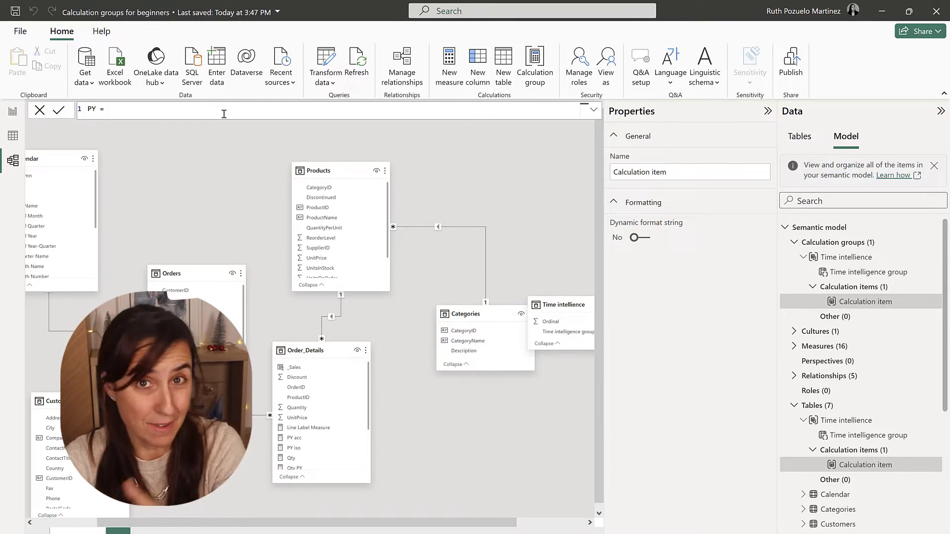
key(Return)
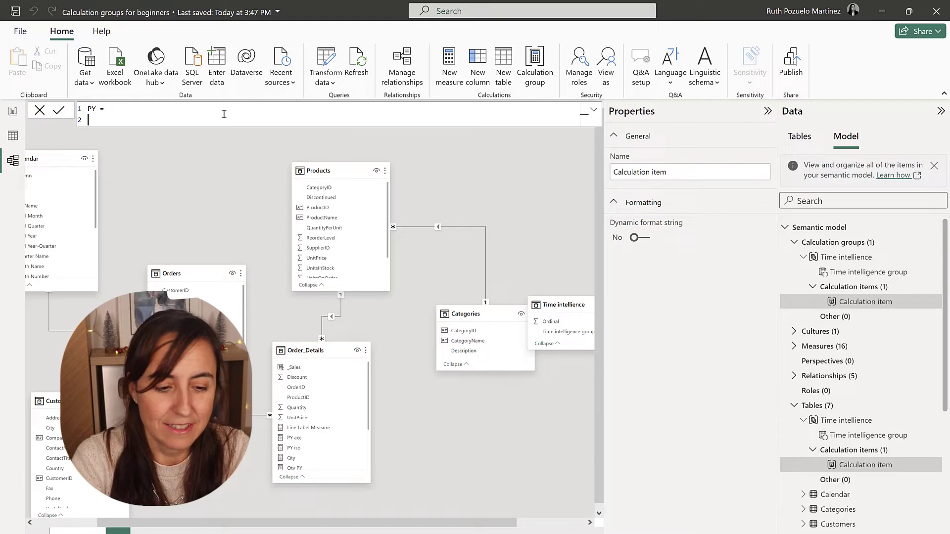
text(CALCULATE()
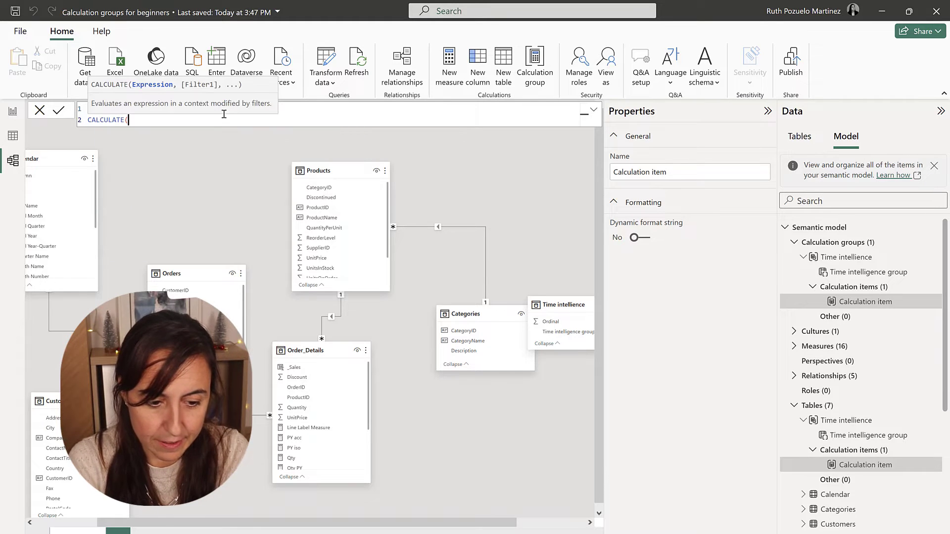
key(Return)
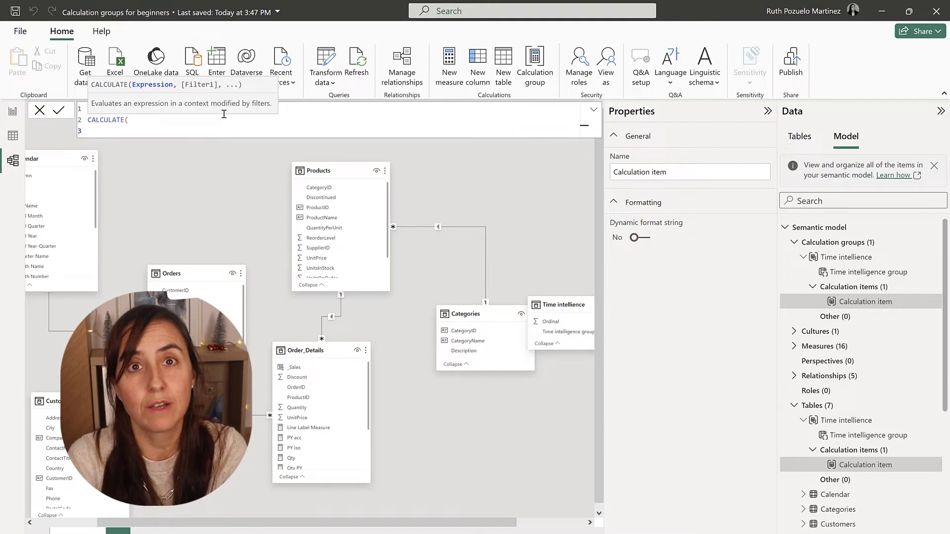
text(sele)
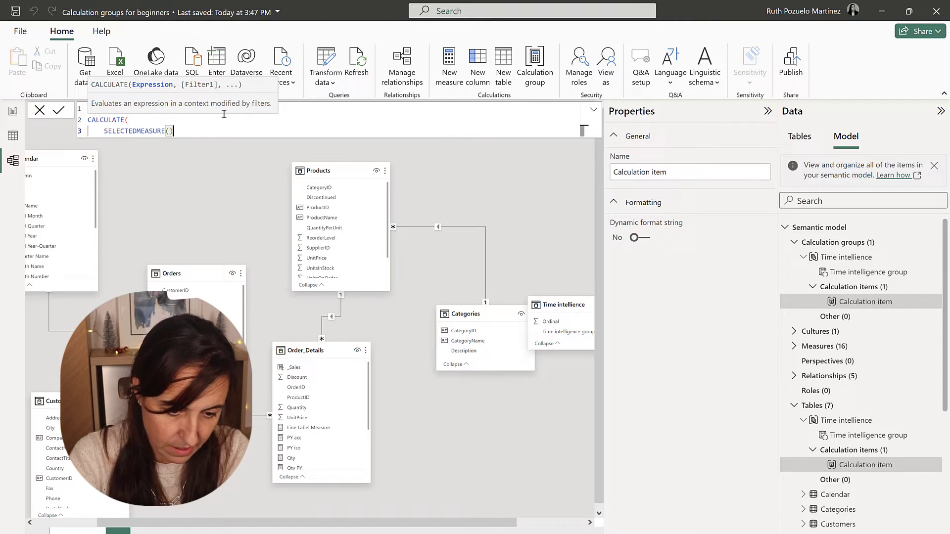
text(,)
text(SAMEPERIODLASTYEAR()
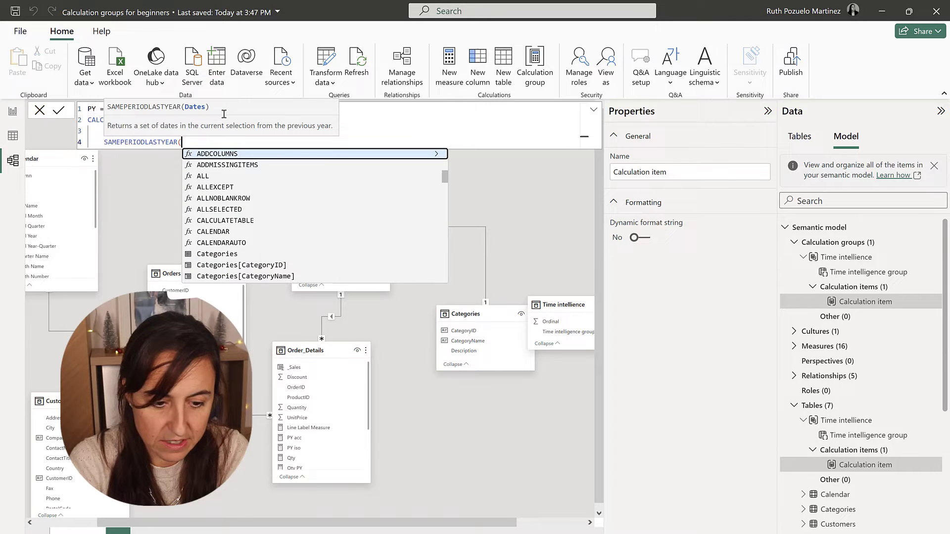
text(cale)
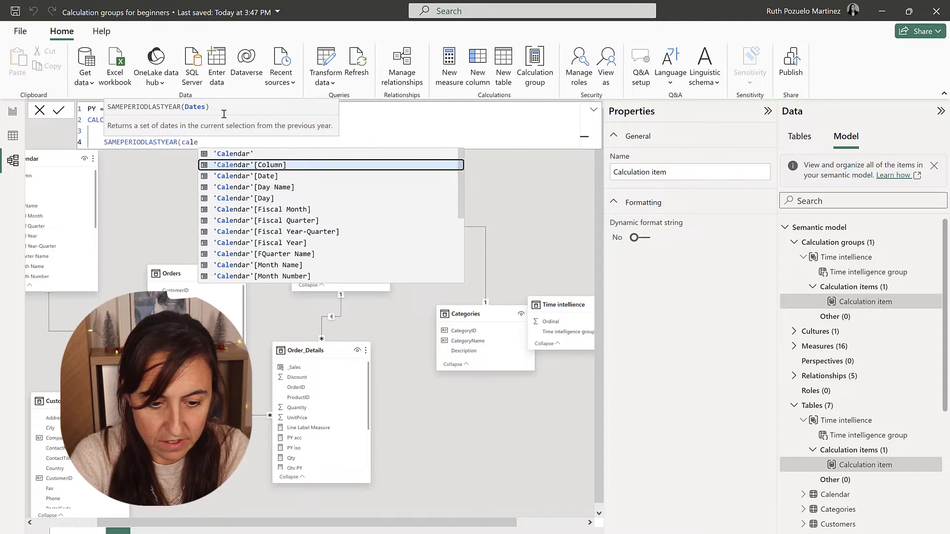
click(246, 175)
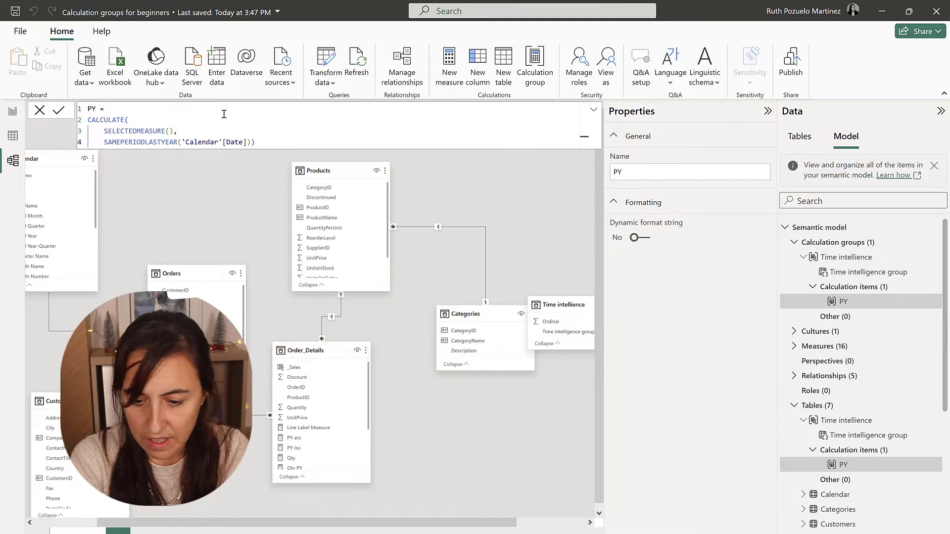
mouse_move(14, 111)
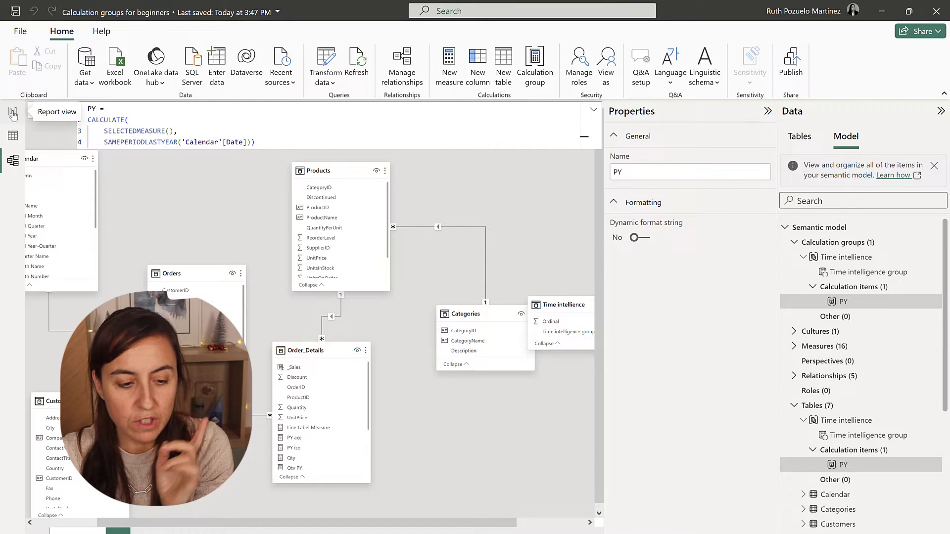
click(13, 110)
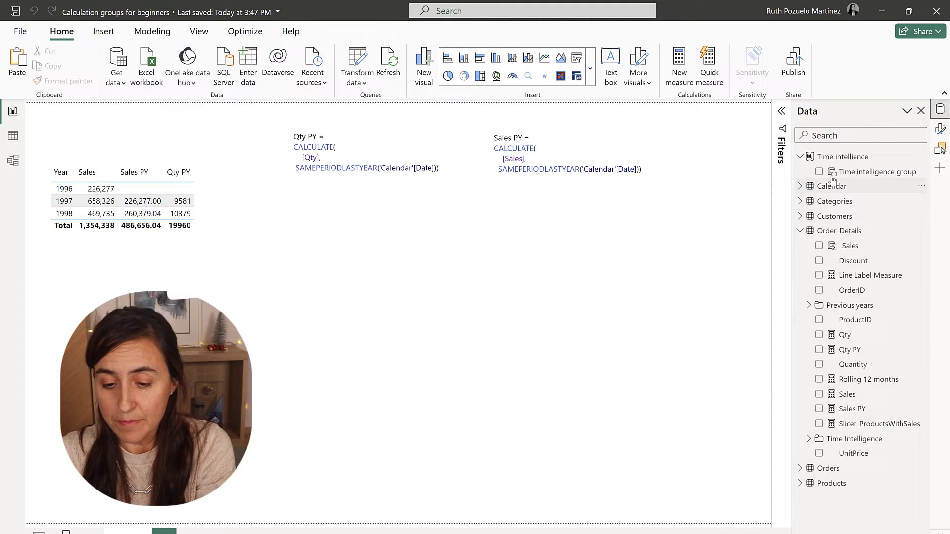
mouse_move(842, 156)
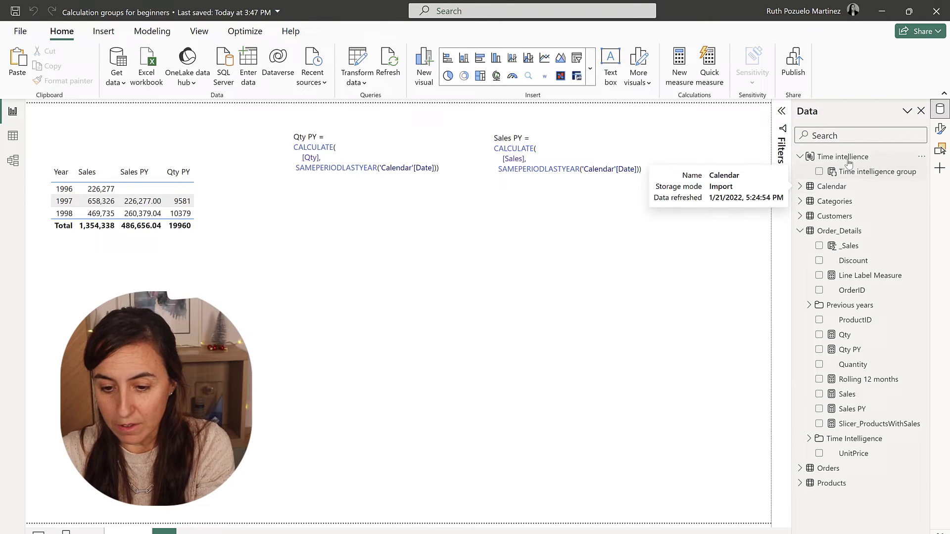
mouse_move(874, 172)
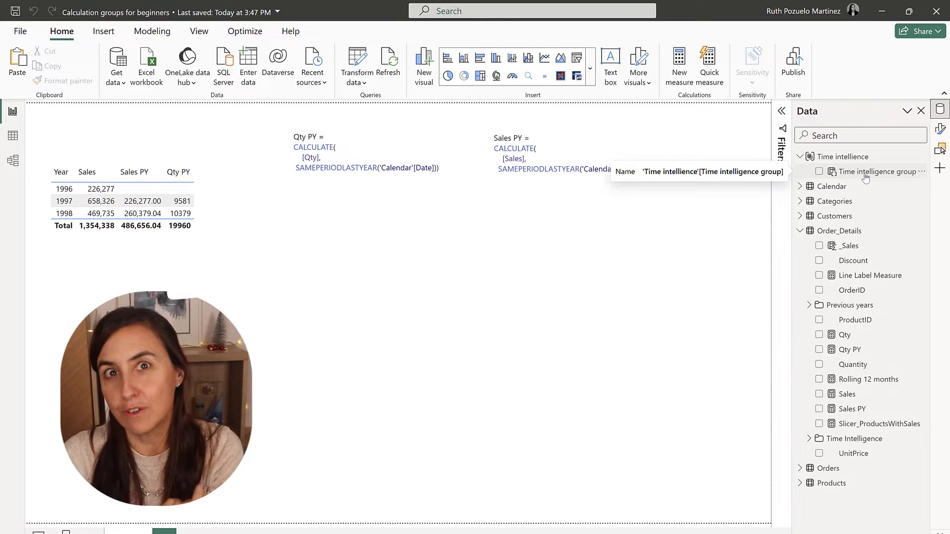
click(799, 231)
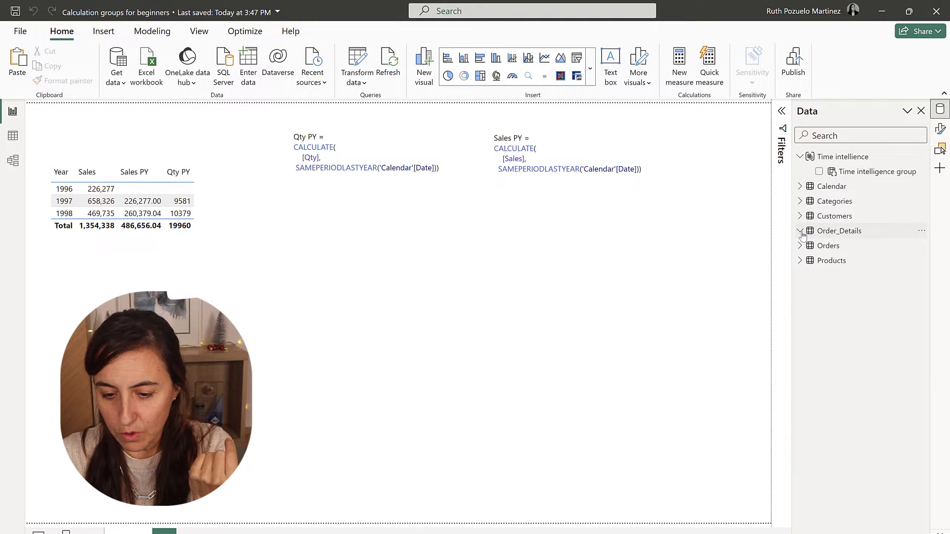
click(799, 186)
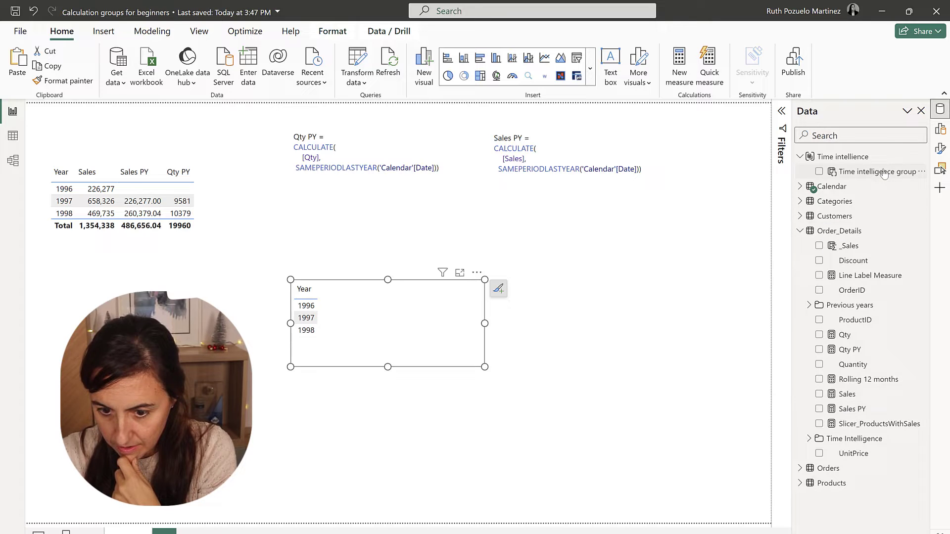
Step: Build a visual of Year, Time intelligence group and Sales showing PY 226,277 and 260,379
click(819, 171)
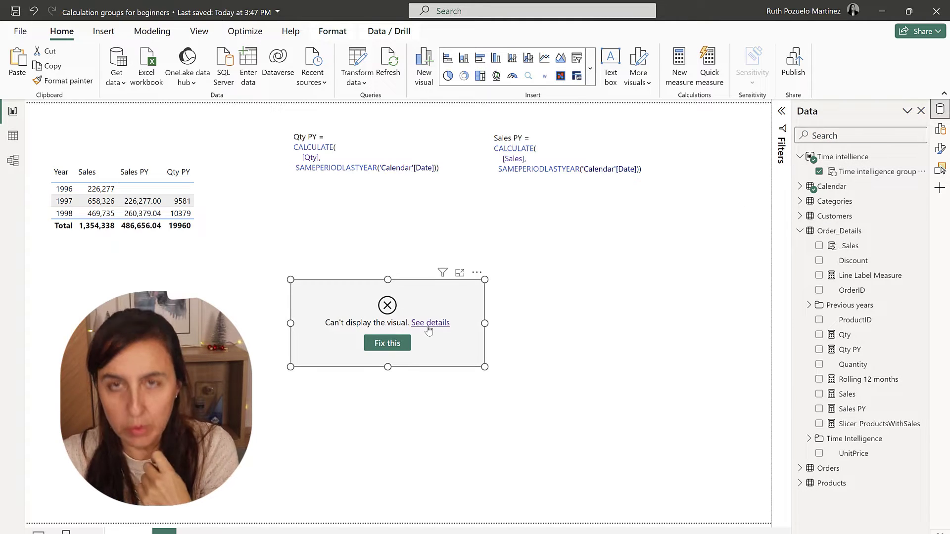
mouse_move(429, 323)
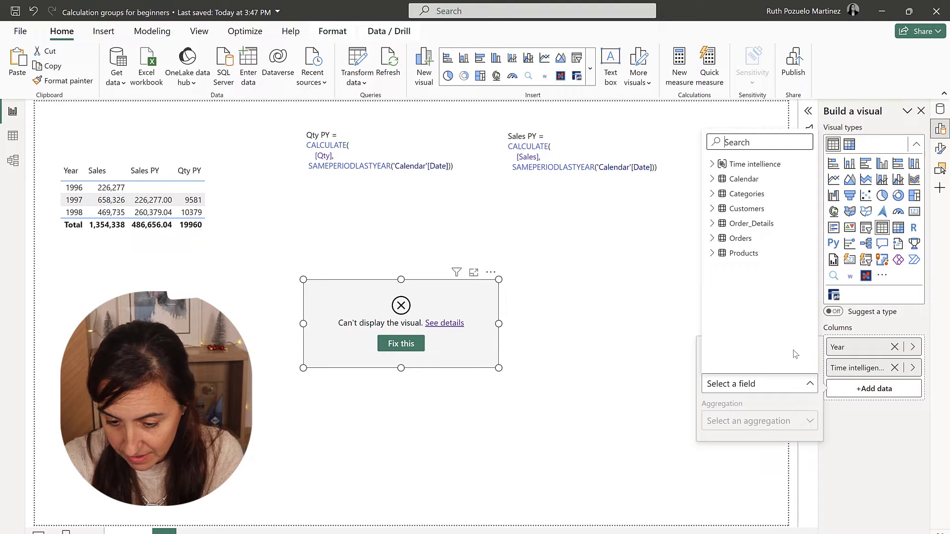
click(740, 238)
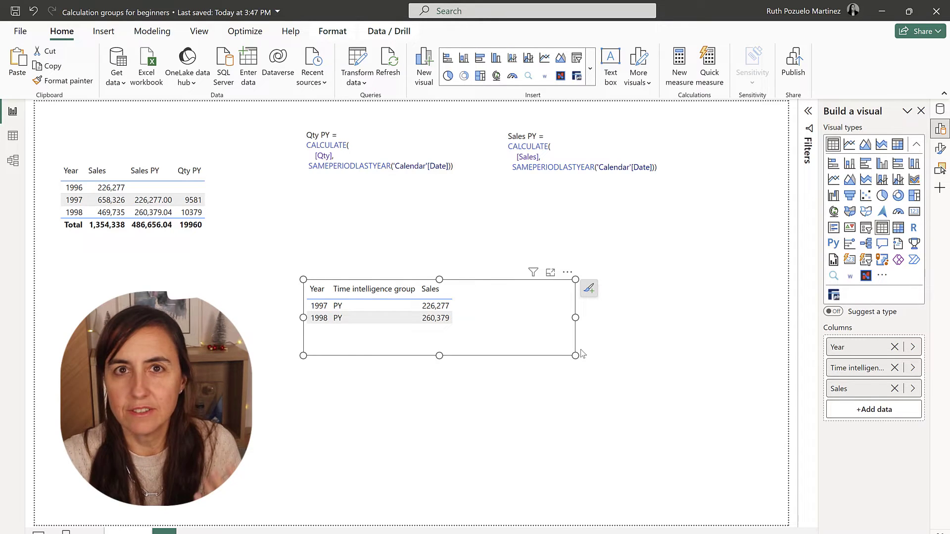
mouse_move(365, 362)
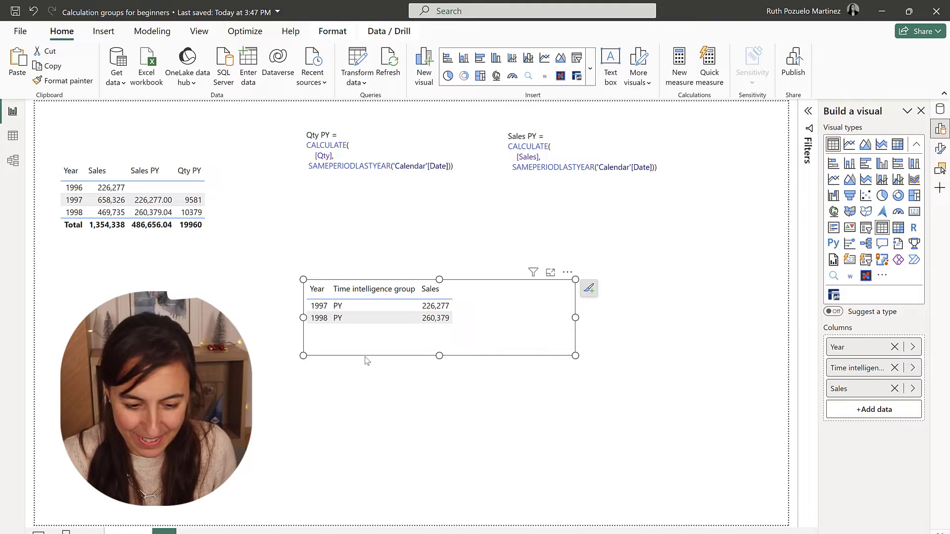
click(899, 227)
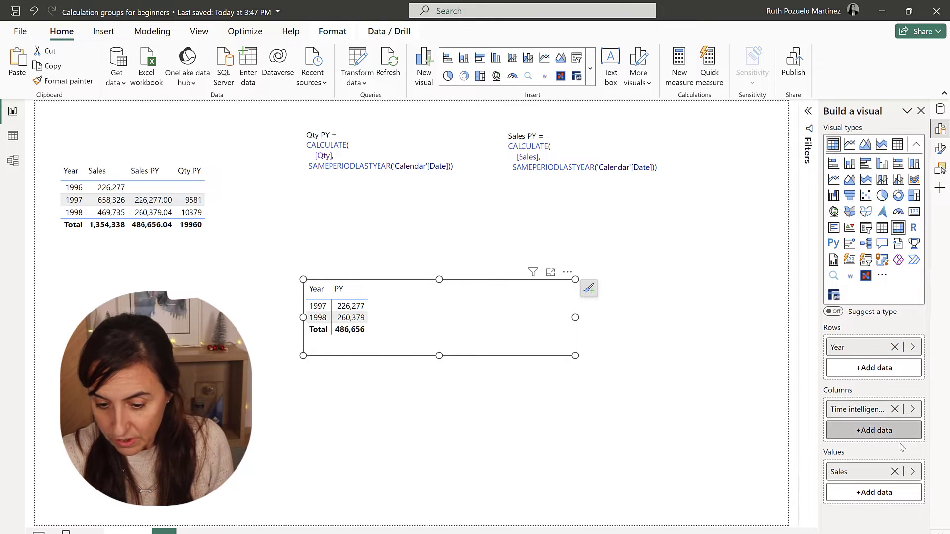
Step: Add Qty to the matrix values, giving PY Qty 9,581 (1997) and 10,379 (1998)
click(873, 430)
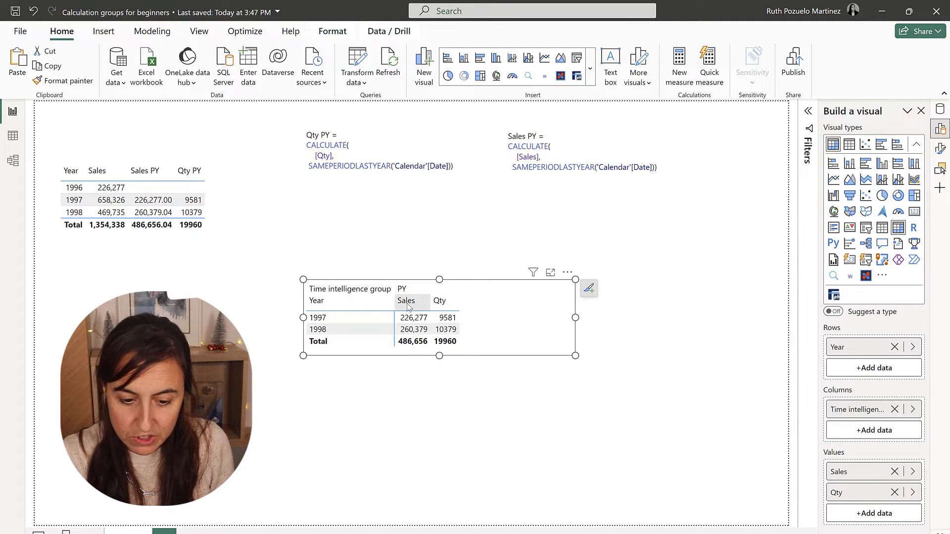
mouse_move(480, 331)
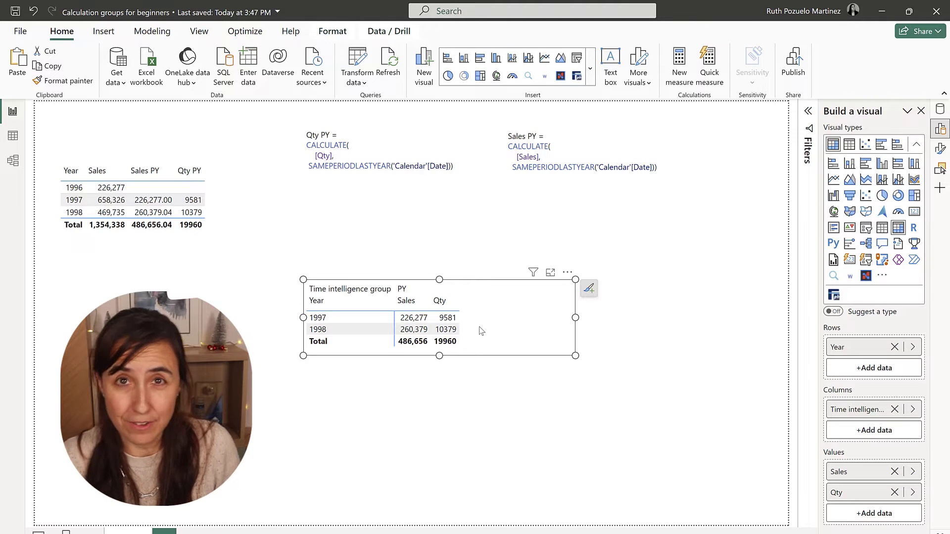
mouse_move(830, 422)
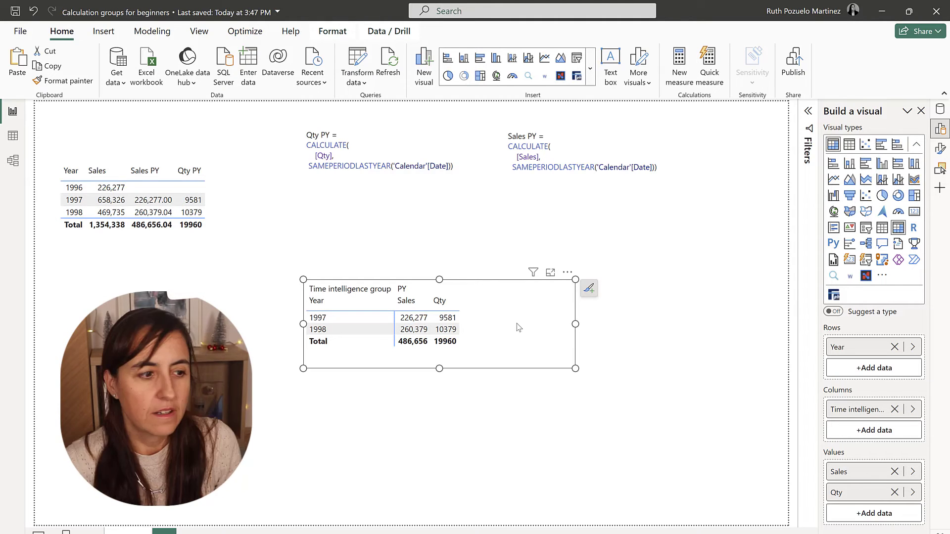
click(381, 164)
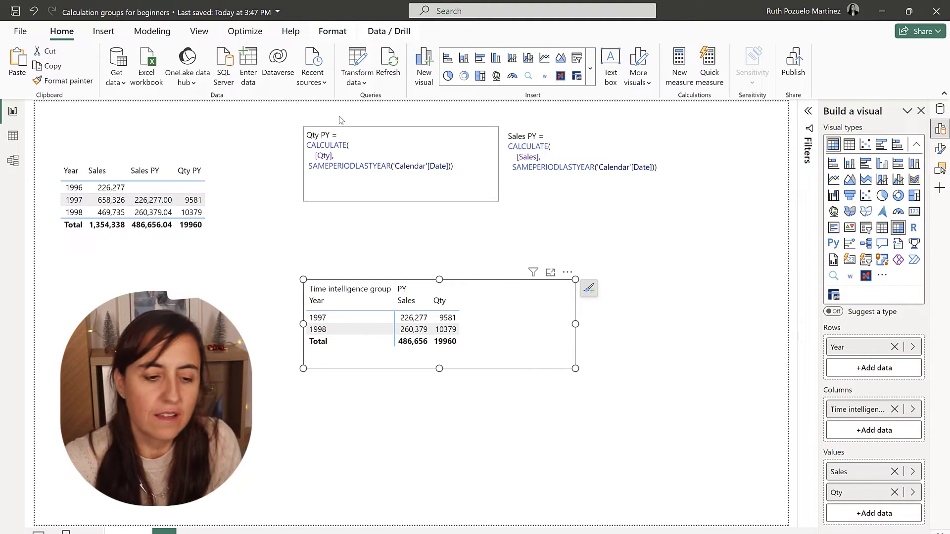
Step: Add calculation item YTD defined as CALCULATE(SELECTEDMEASURE(), DATESYTD('Calendar'[Date]))
click(13, 135)
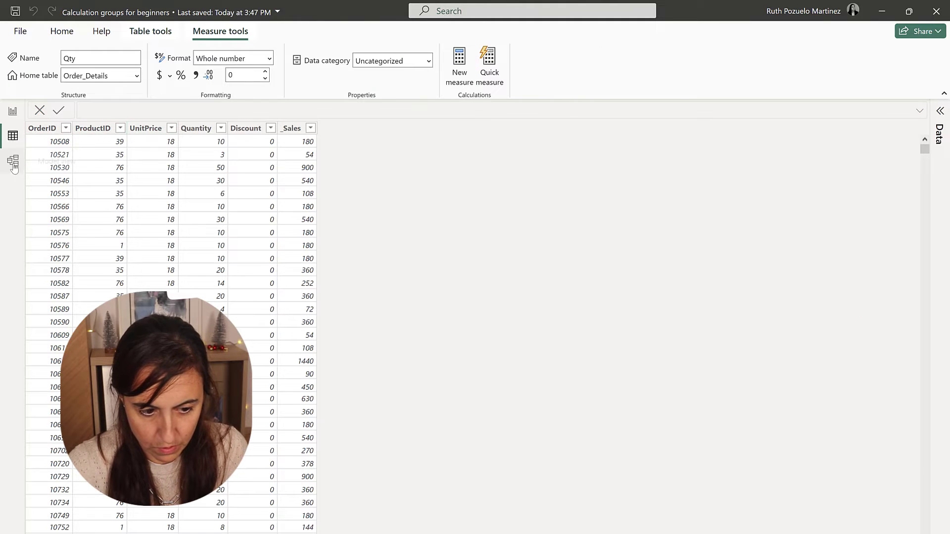
click(12, 163)
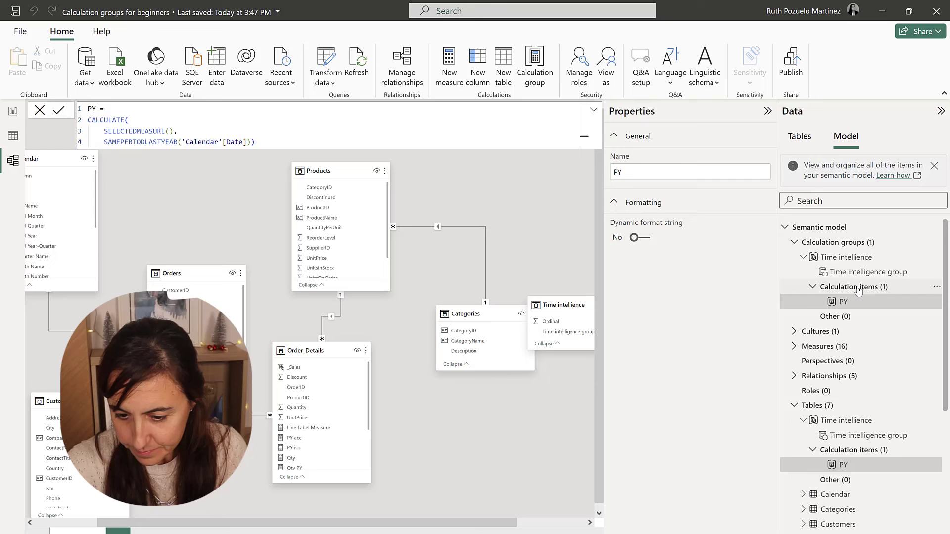
click(851, 287)
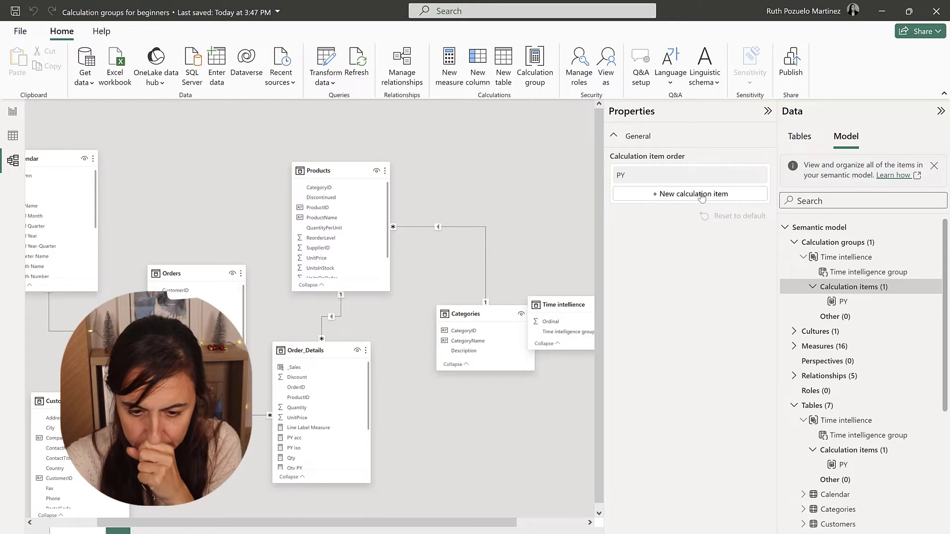
click(689, 194)
text(YTD =)
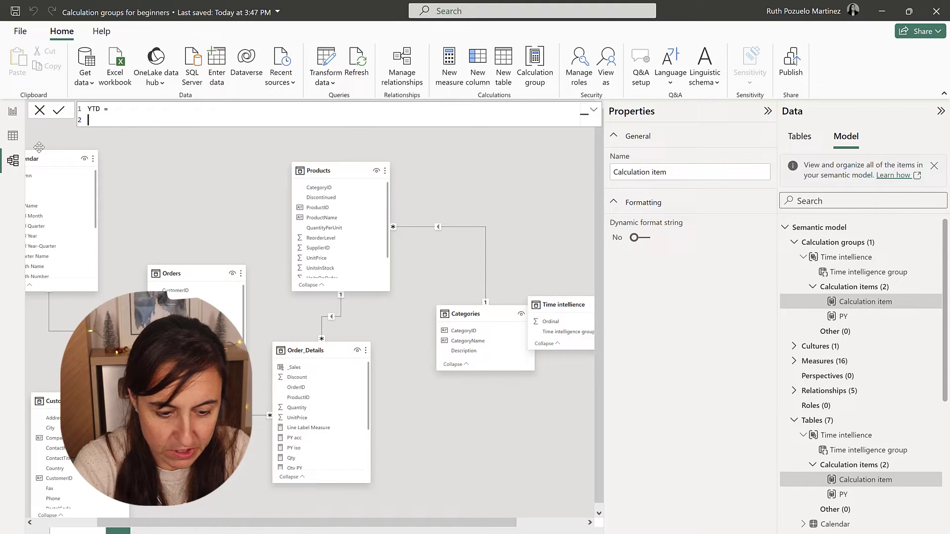
text(CALCULATE()
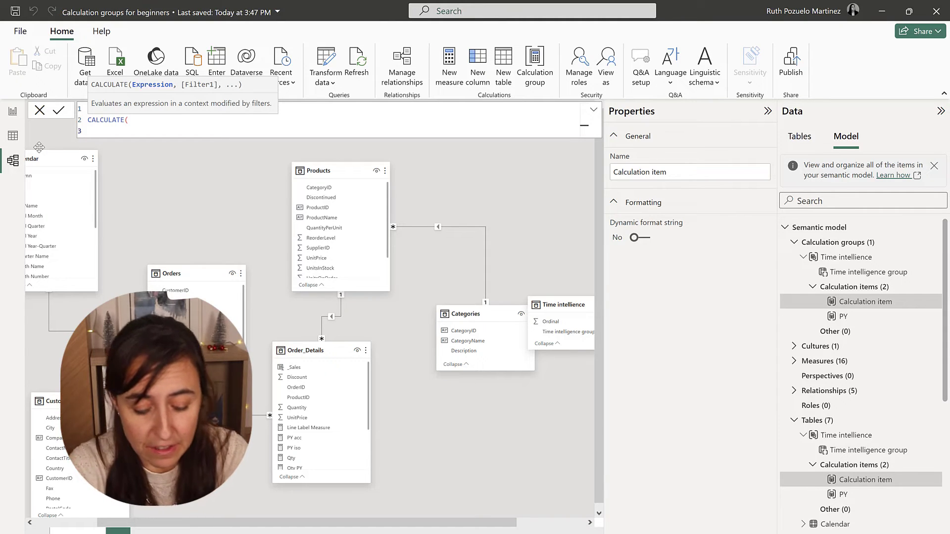
text(SELECTEDMEASURE(),)
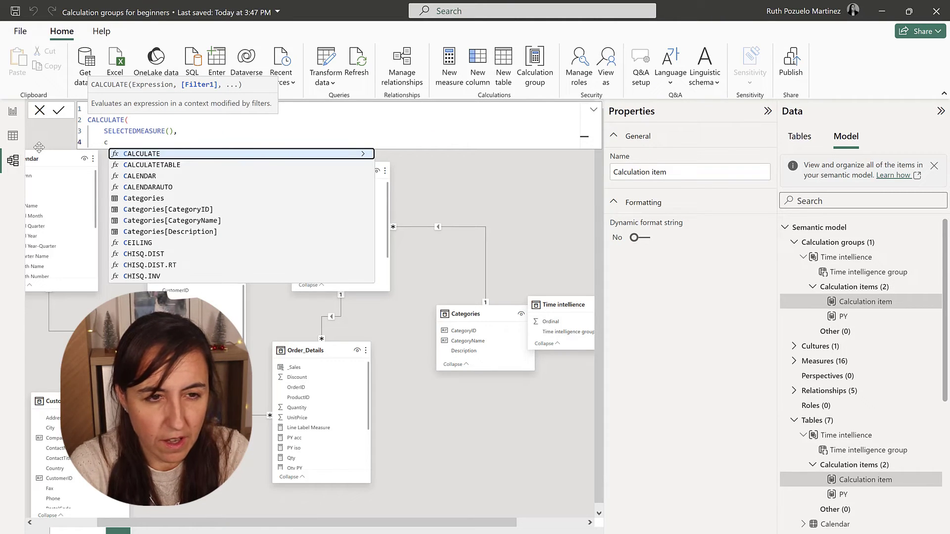
text(dates)
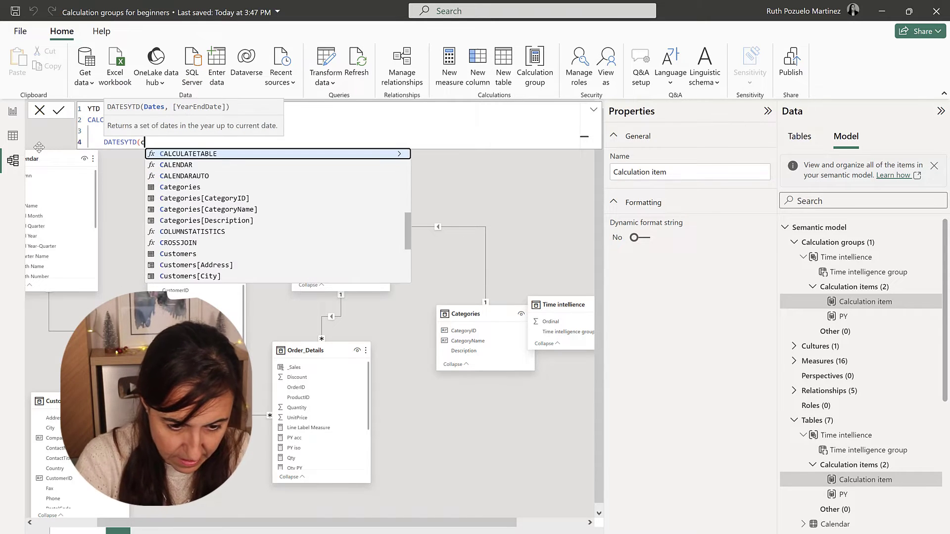
text('Calendar'[Date])))
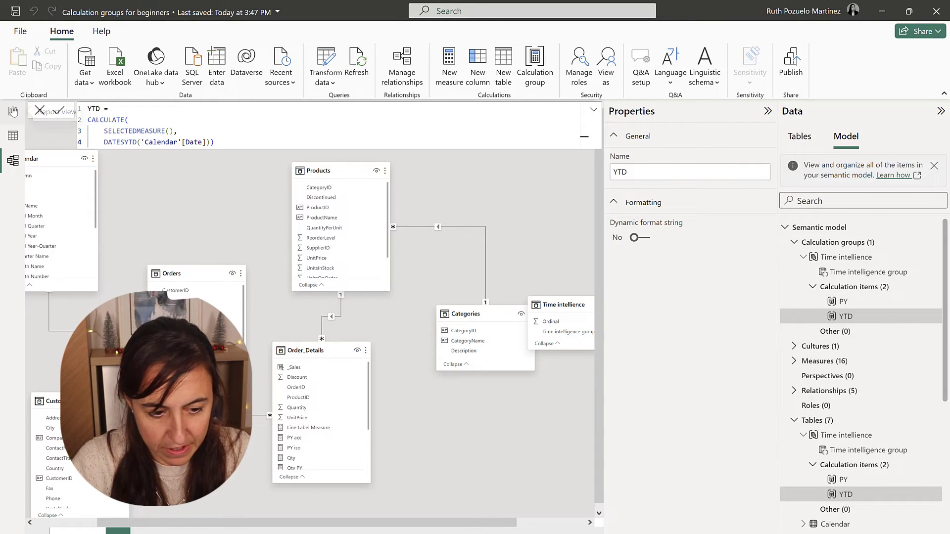
Step: Remove and re-add Order_Details Qty in the matrix values so YTD columns appear beside PY
click(13, 111)
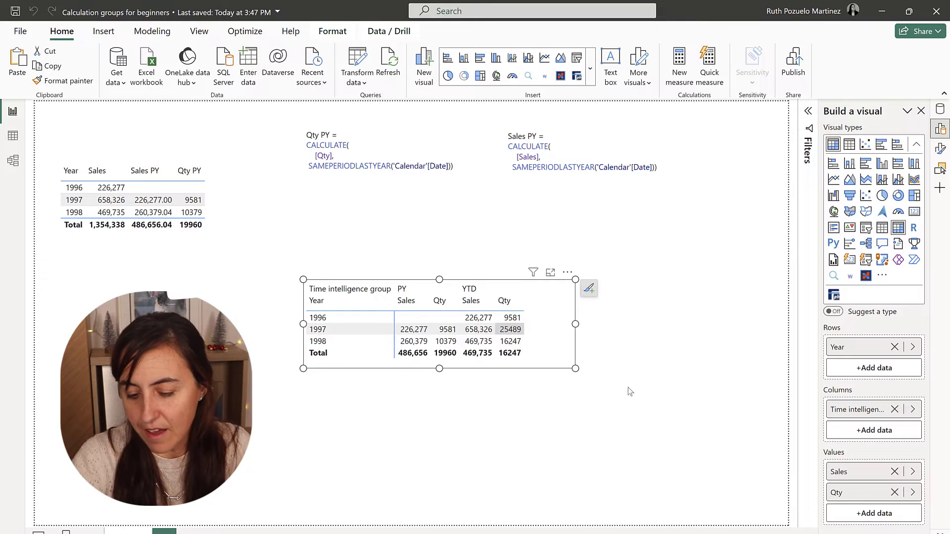
click(894, 492)
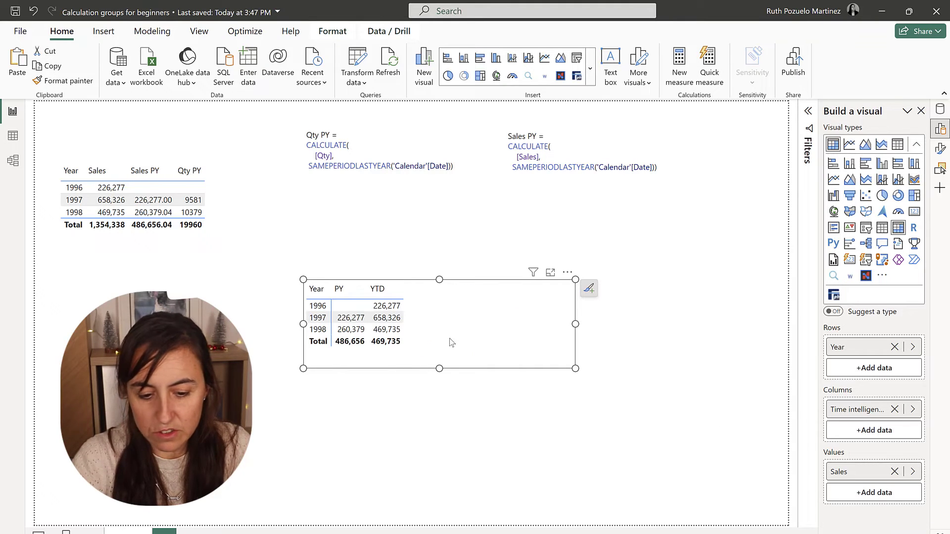
click(873, 492)
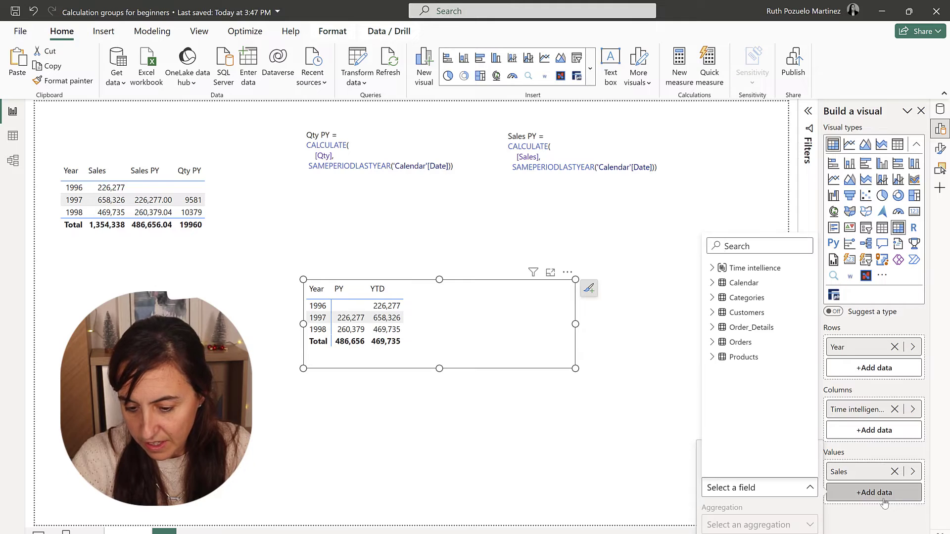
click(713, 327)
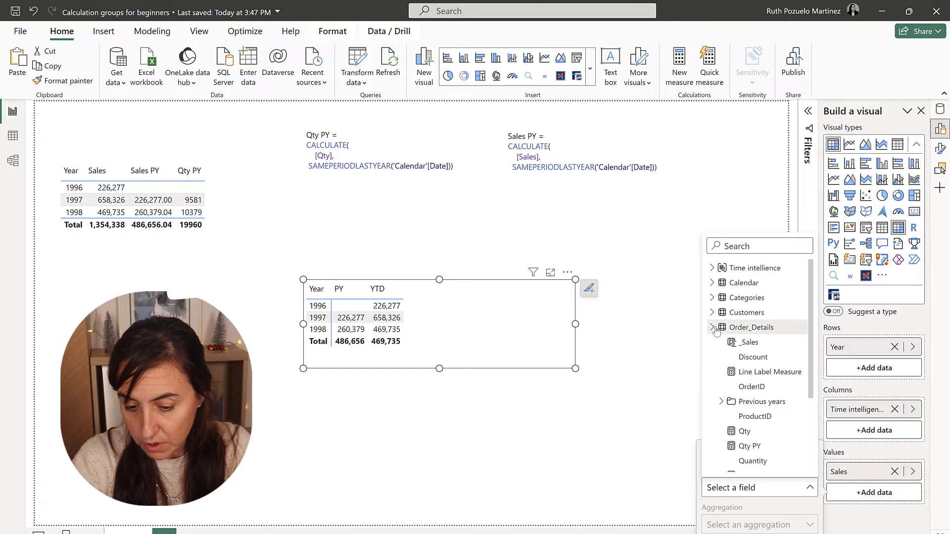
click(743, 432)
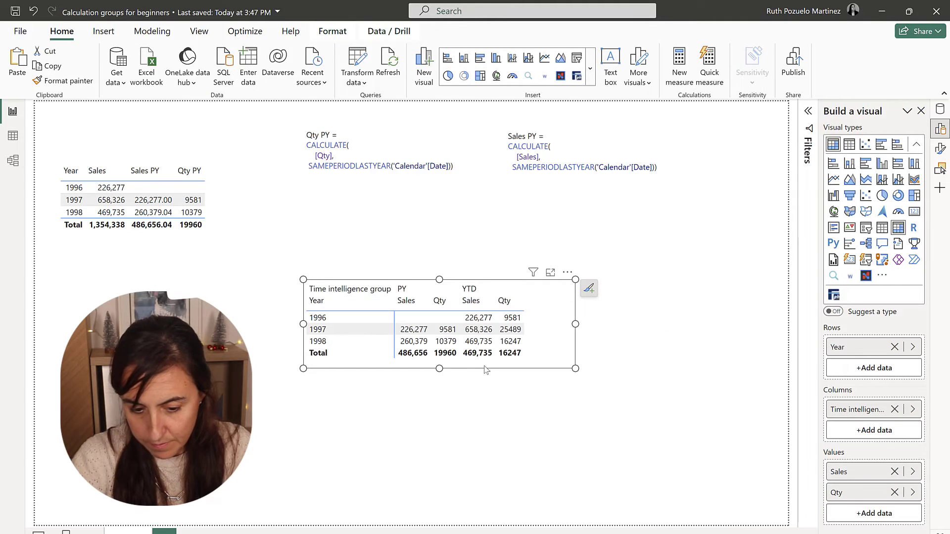